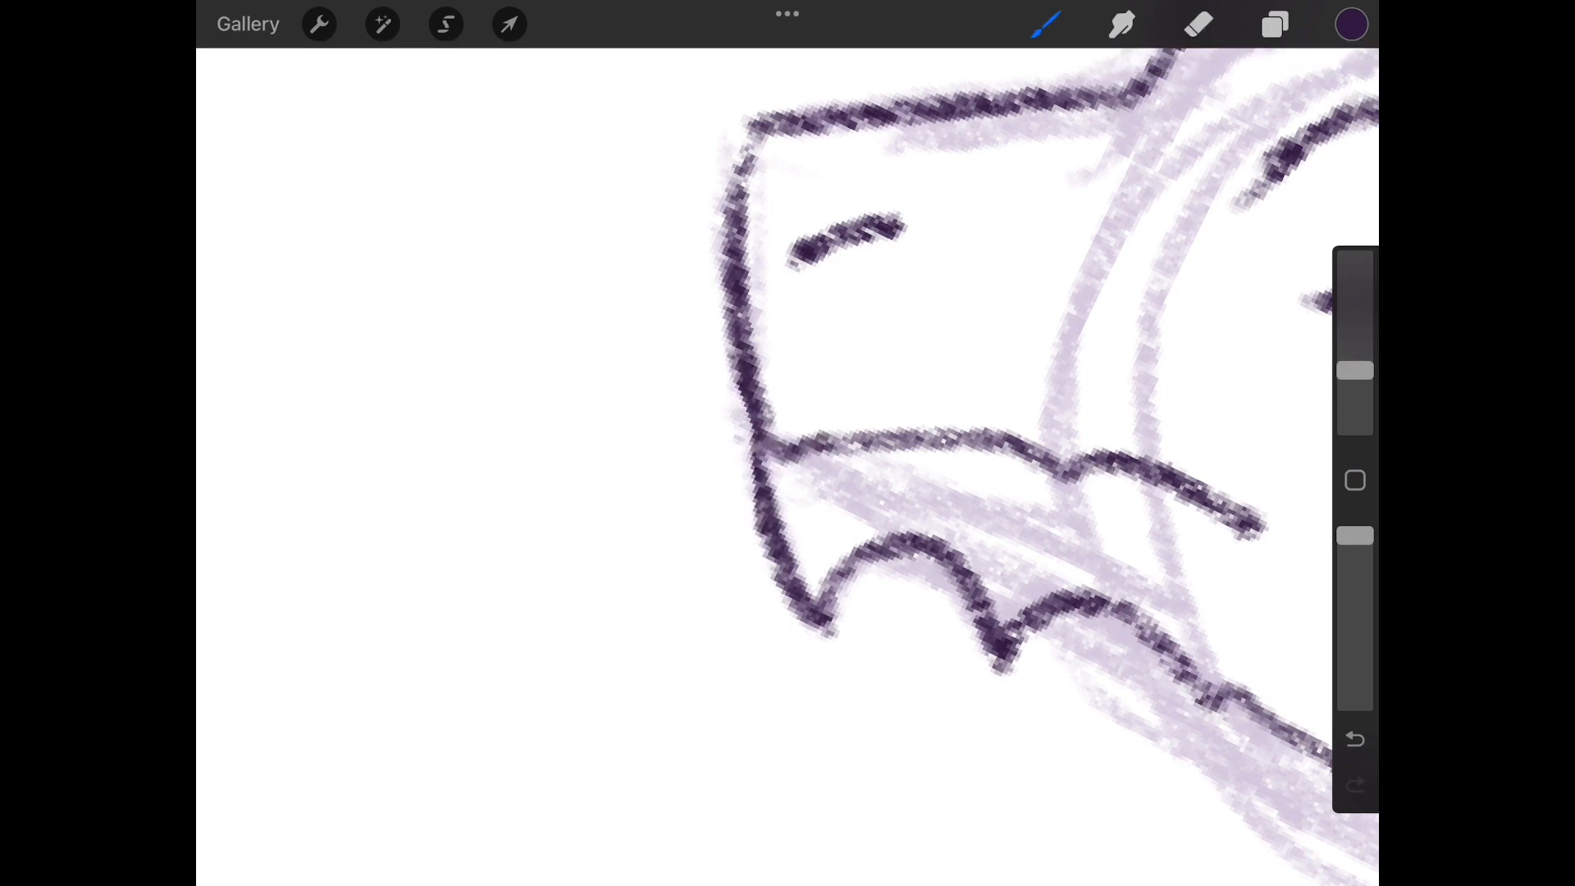
- Lasso-select the inked horn above the dragon's head and show its freeform transform box
{"action": "left_click", "coordinate": [1274, 25]}
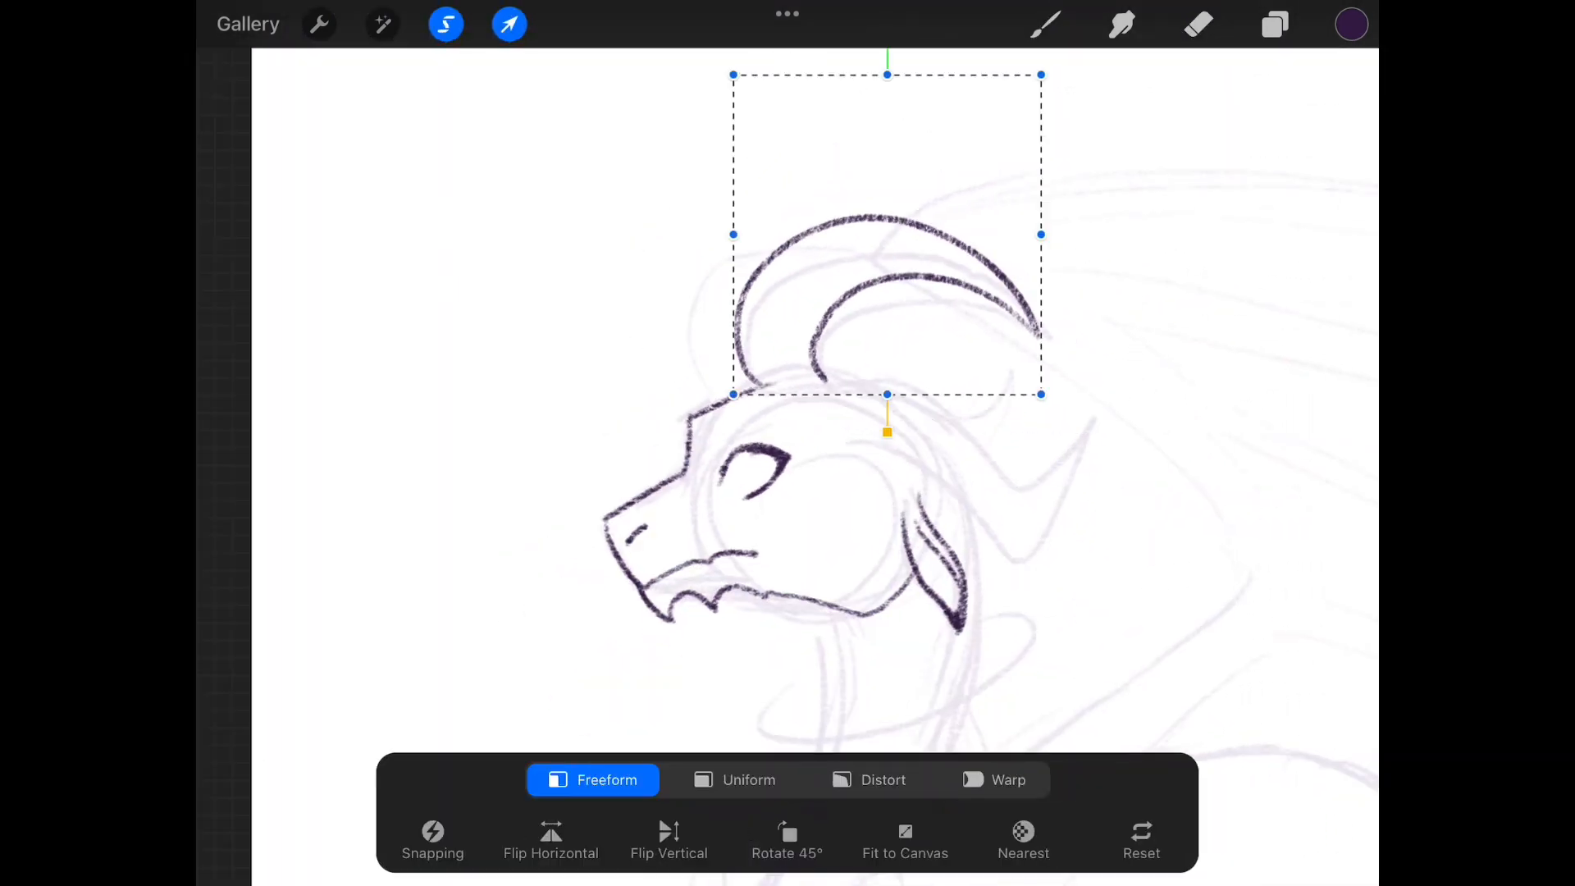
- Commit the horn transform and ink the dragon's neck, chest, legs and front claw in dark purple
{"action": "left_click", "coordinate": [383, 25]}
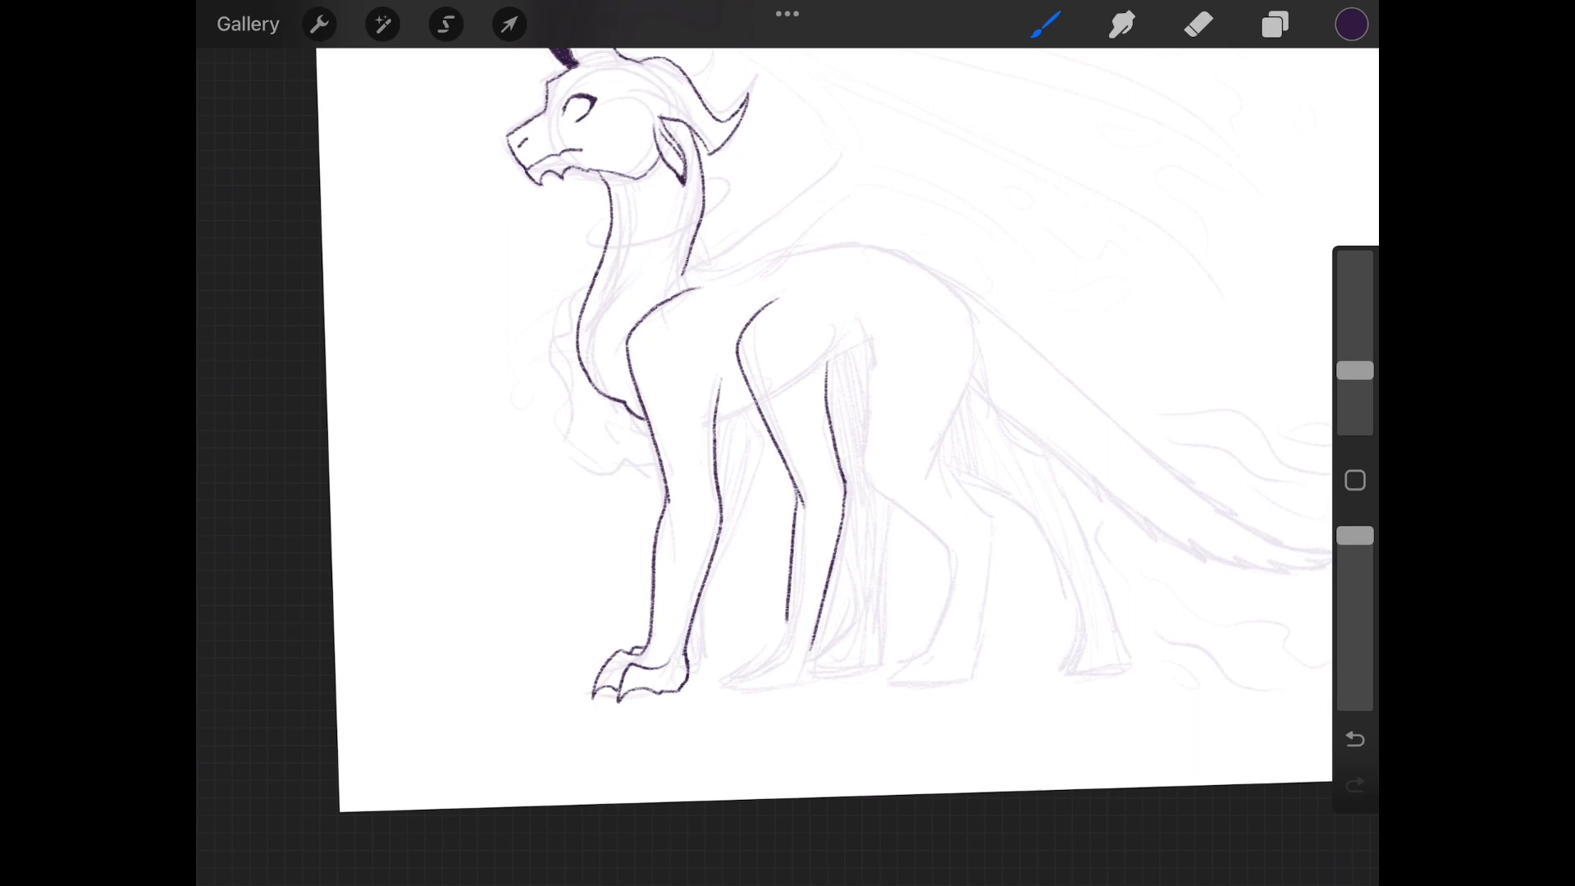
{"action": "left_click", "coordinate": [445, 23]}
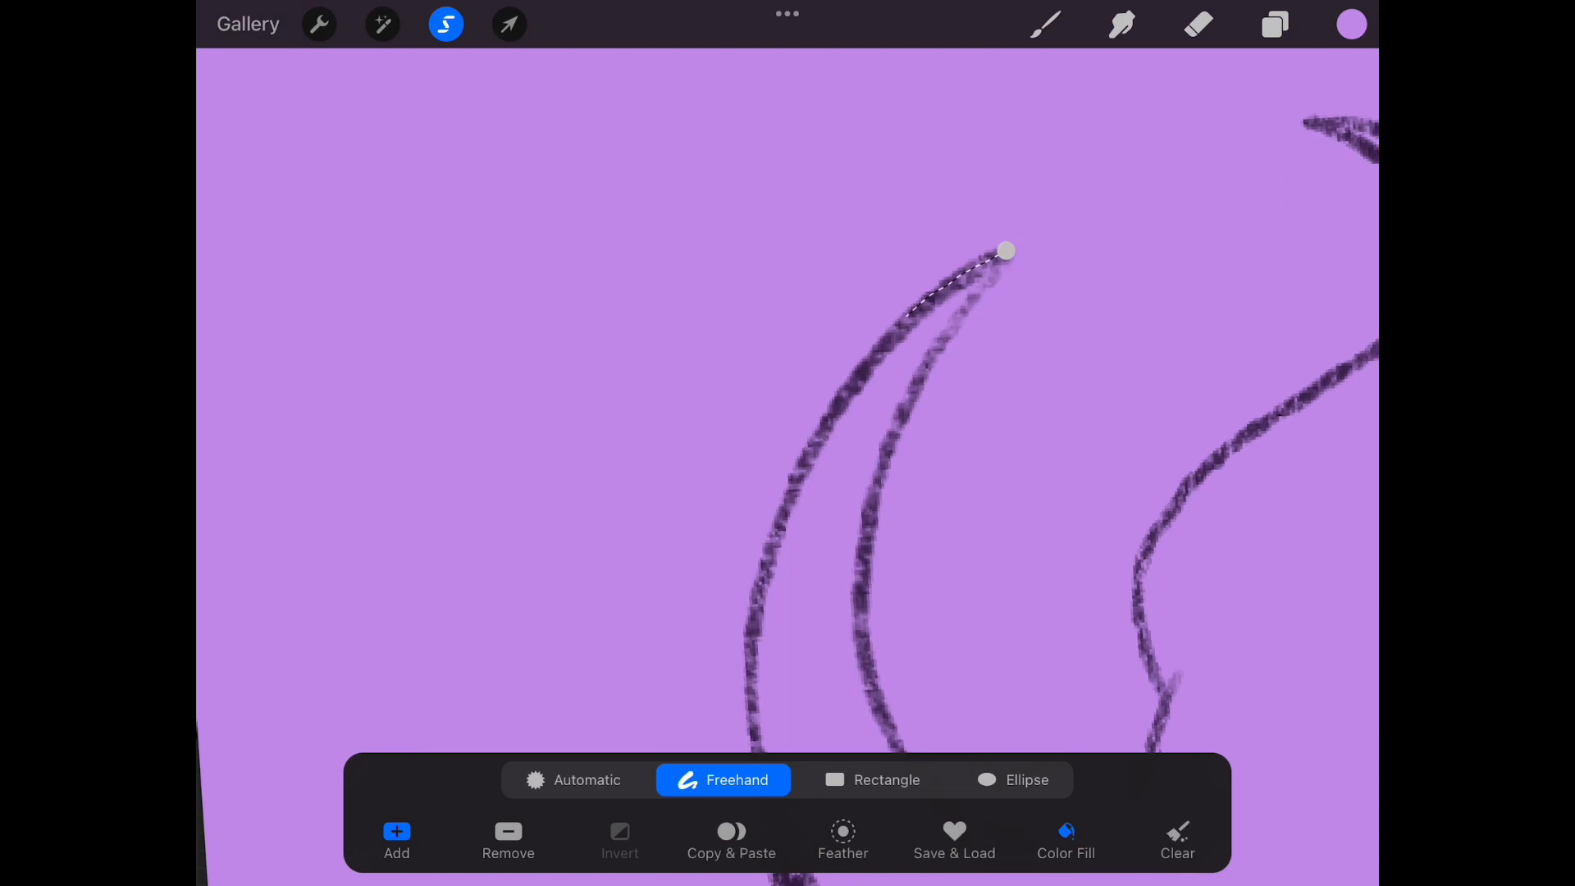